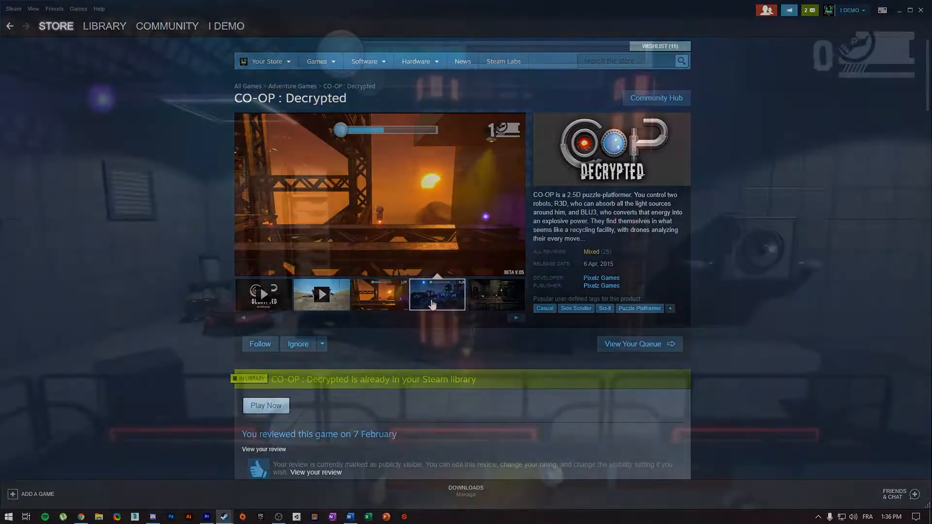
Step: Play a gameplay video from the CO-OP : Decrypted store page full screen
click(266, 405)
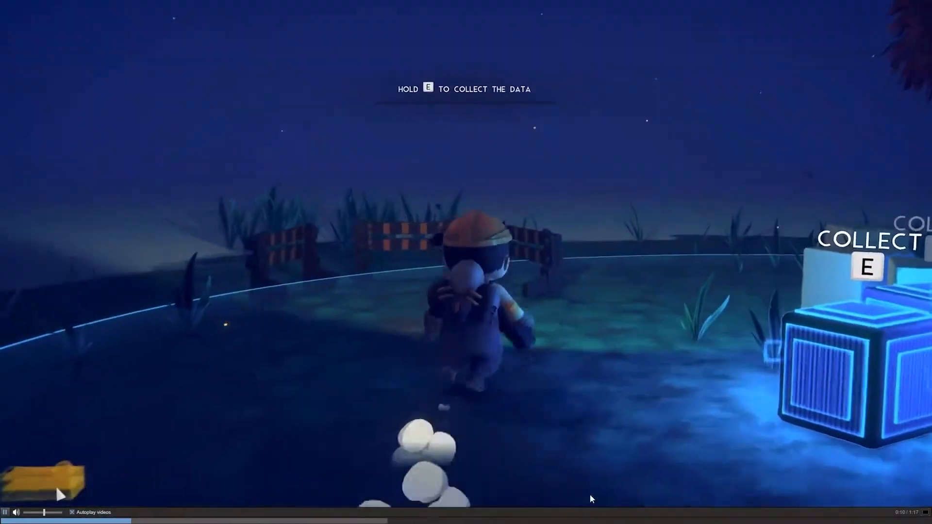
key(e)
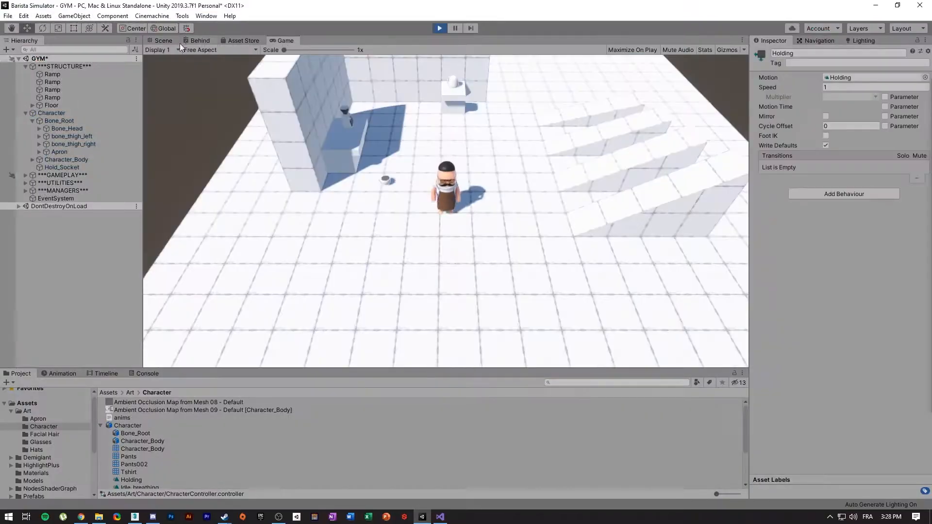
Step: Watch the barista character in the GYM scene, then stop the running play test
click(136, 468)
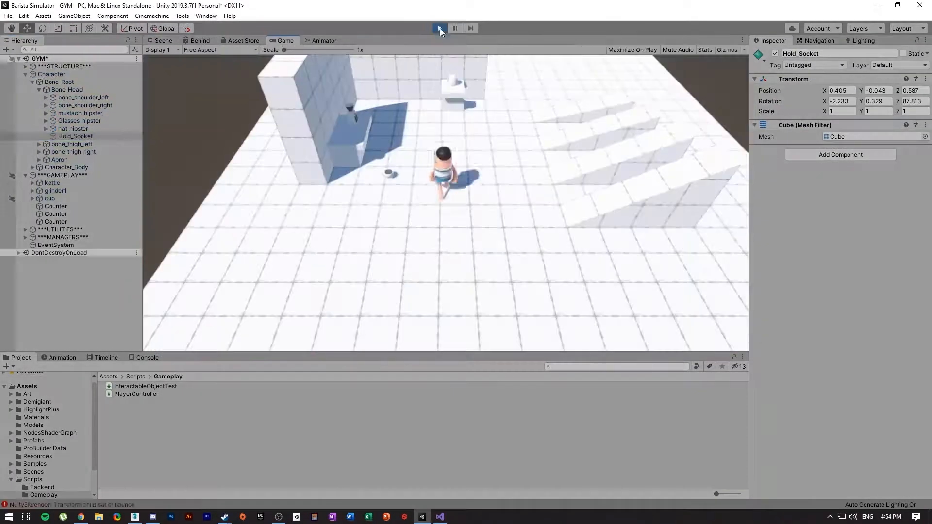
click(439, 27)
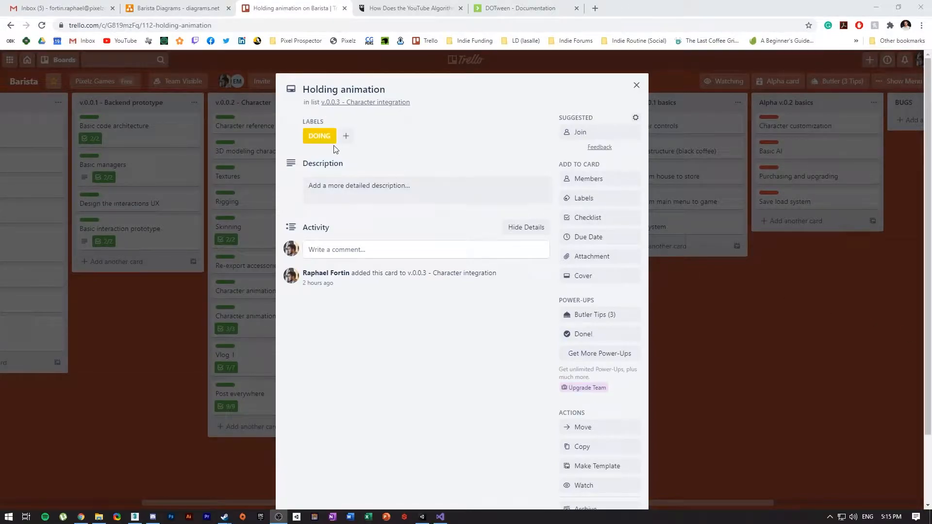
Step: Bring up the Holding animation card's detail window on the Barista board
click(345, 136)
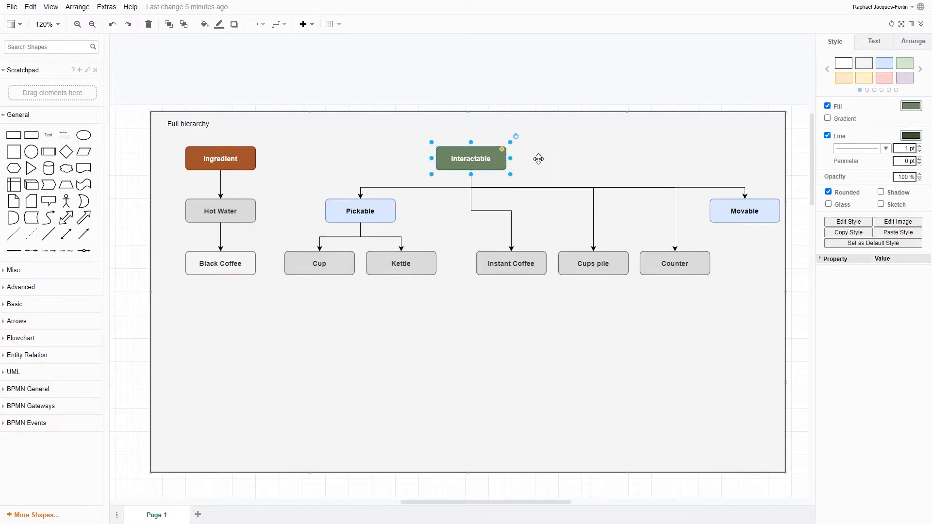
click(360, 210)
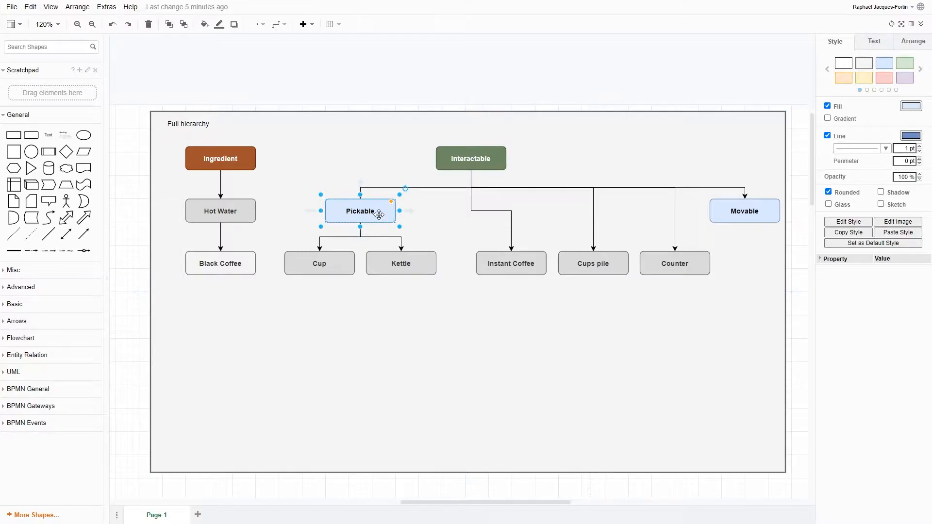
click(401, 263)
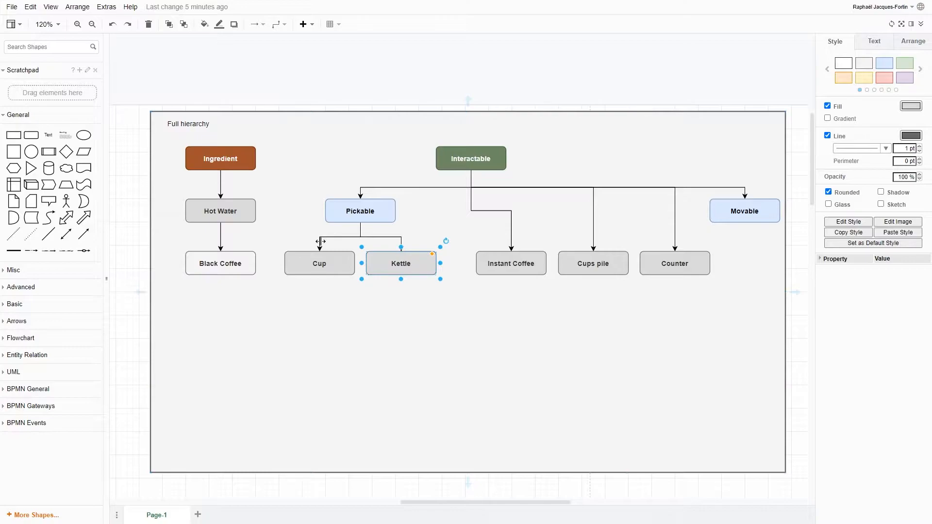
mouse_move(751, 265)
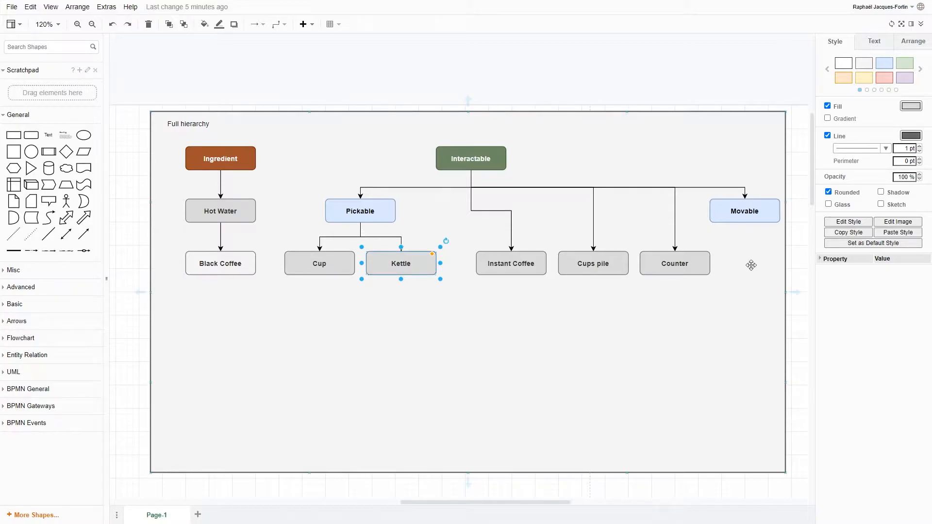
click(744, 211)
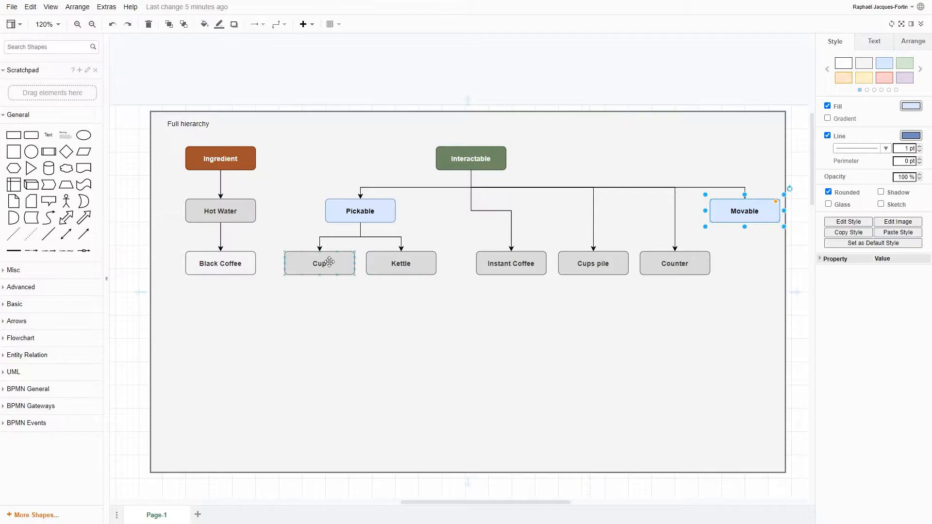
click(511, 263)
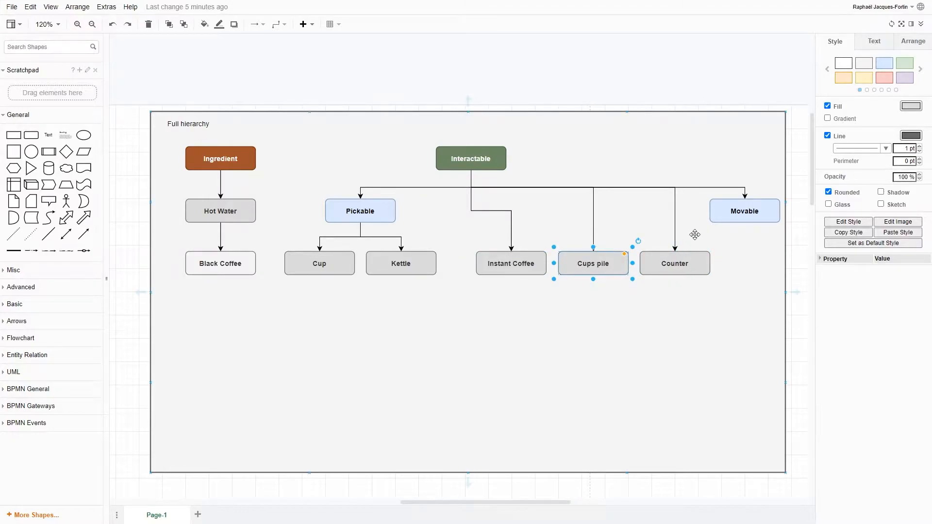
click(674, 263)
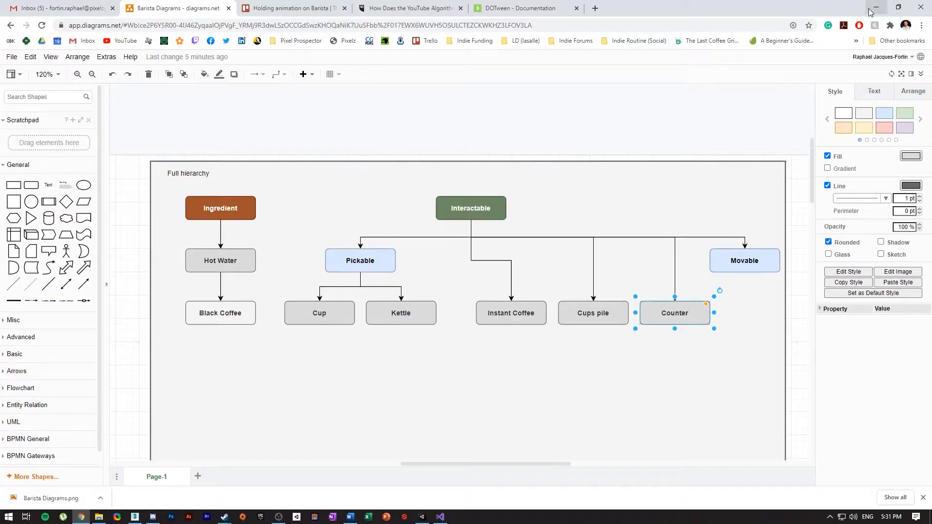
Step: Hide the browser to check the cup in Unity, then bring up Visual Studio
click(438, 516)
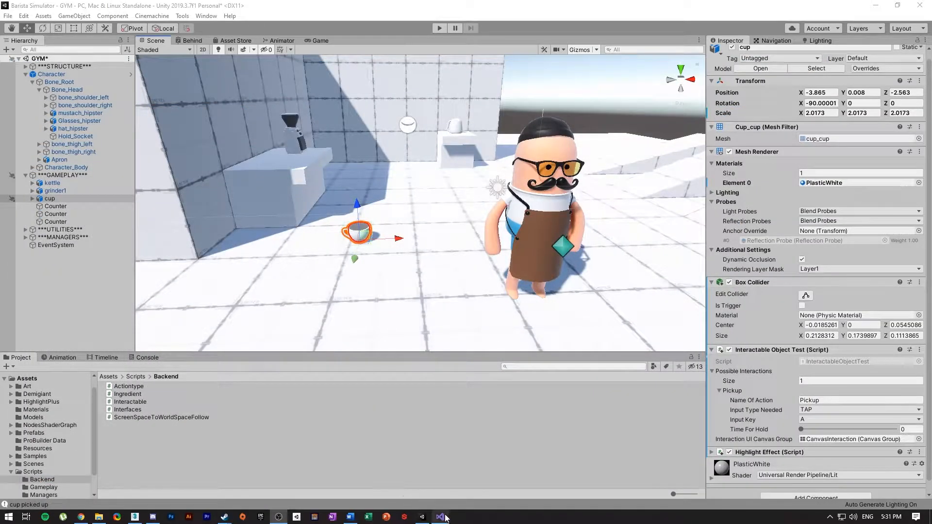
click(441, 516)
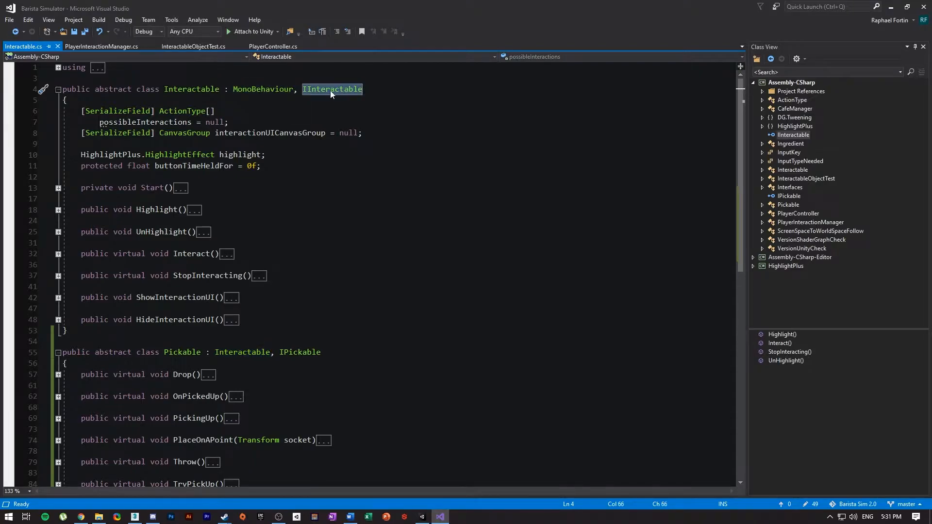
mouse_move(332, 92)
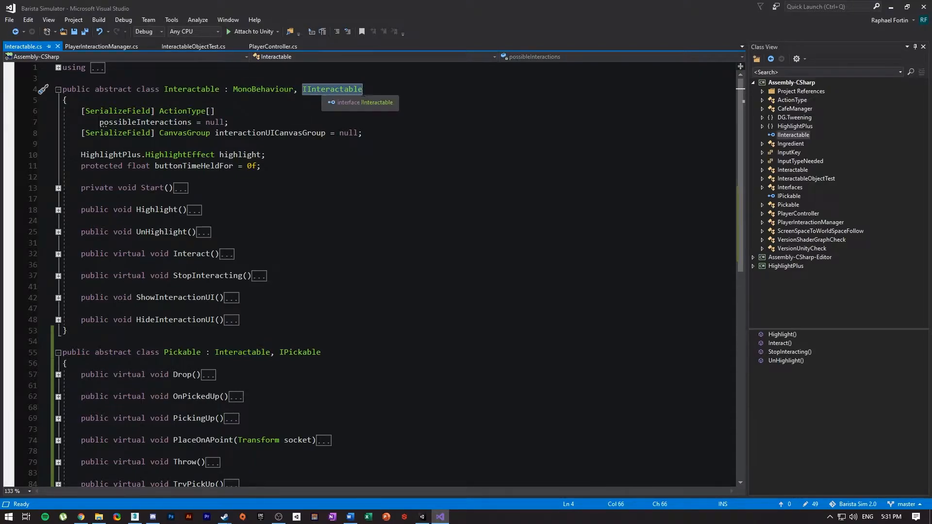
scroll(down, 3)
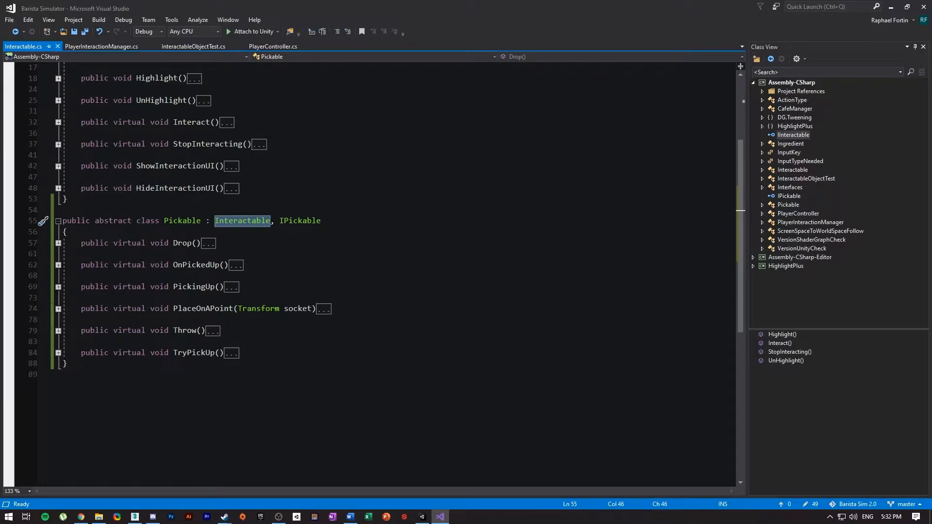
click(191, 287)
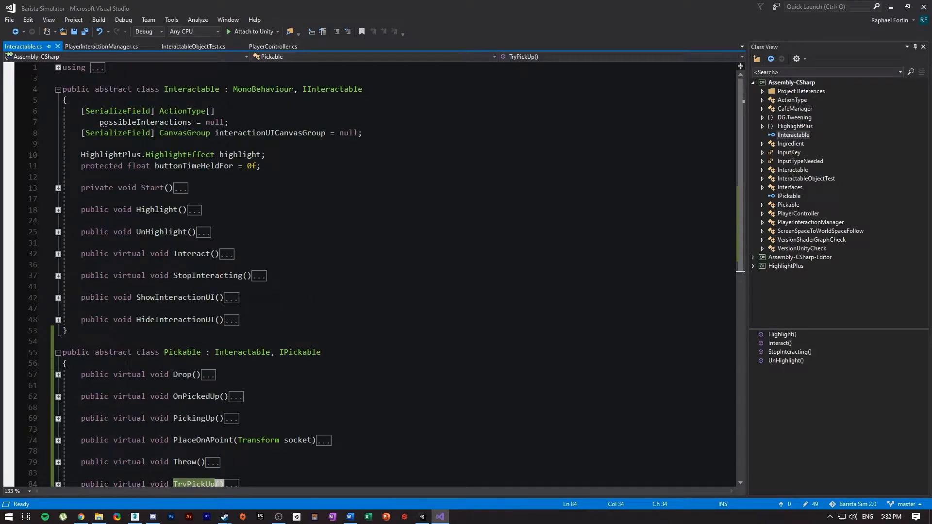
mouse_move(244, 62)
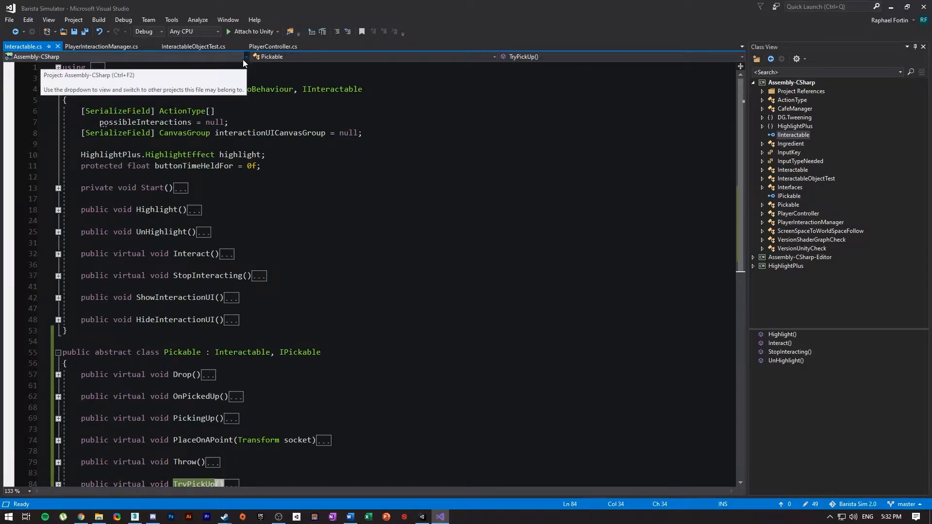
click(193, 46)
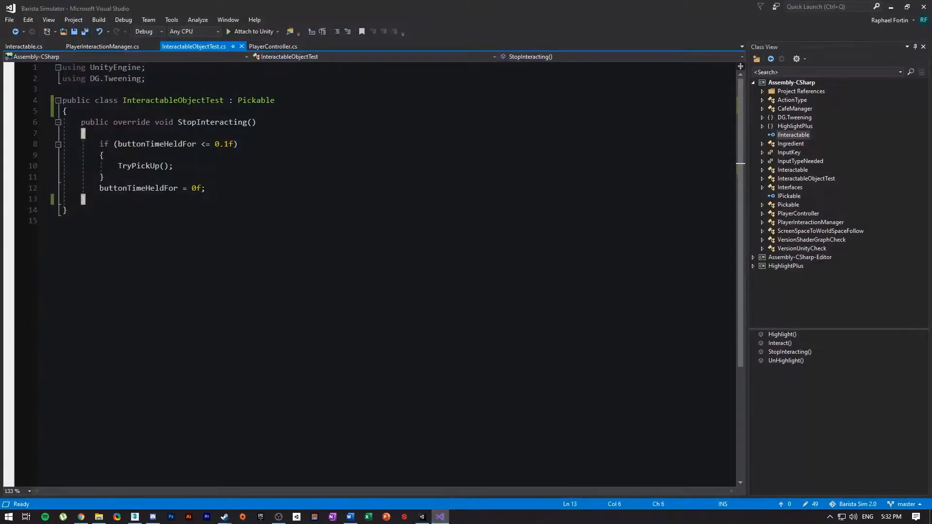
double_click(256, 101)
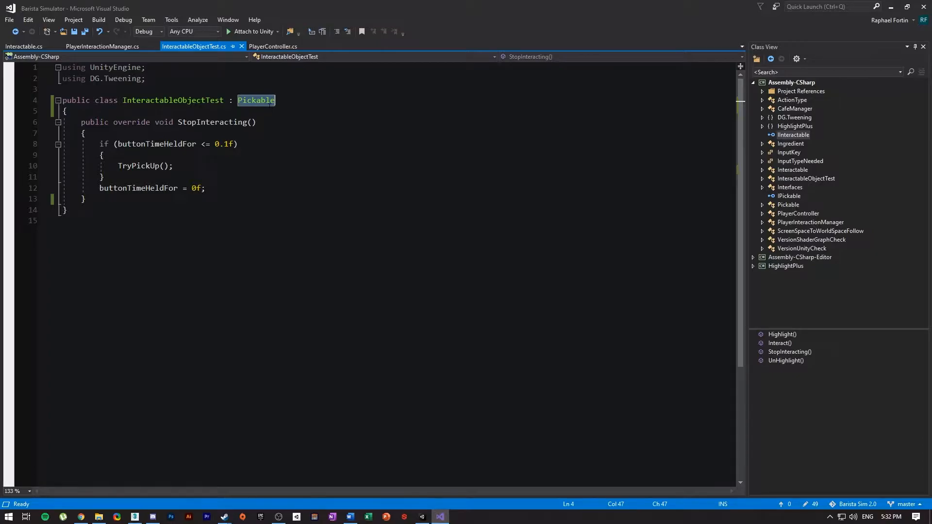
click(22, 46)
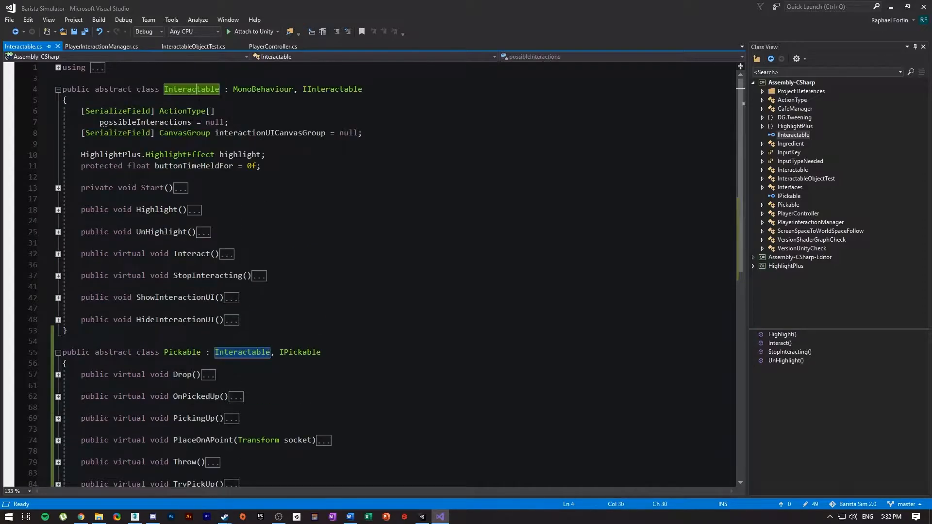
scroll(down, 3)
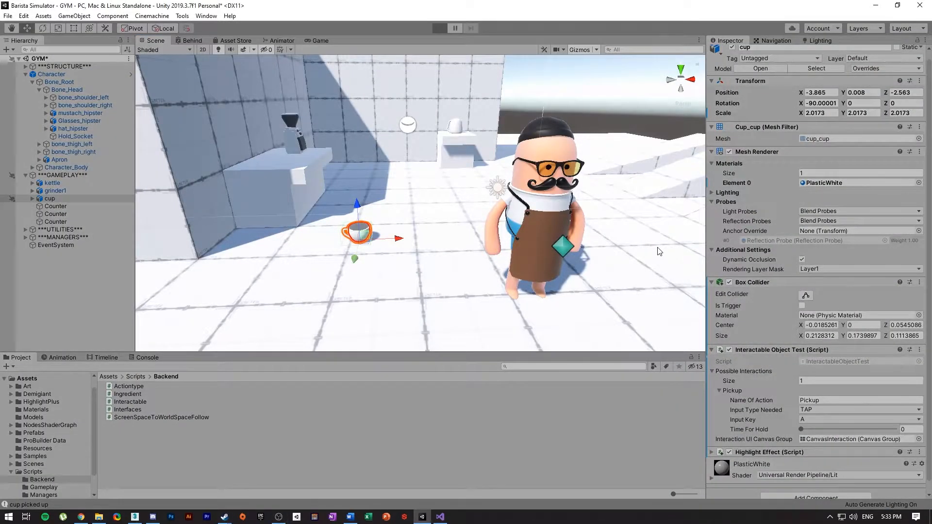
click(438, 27)
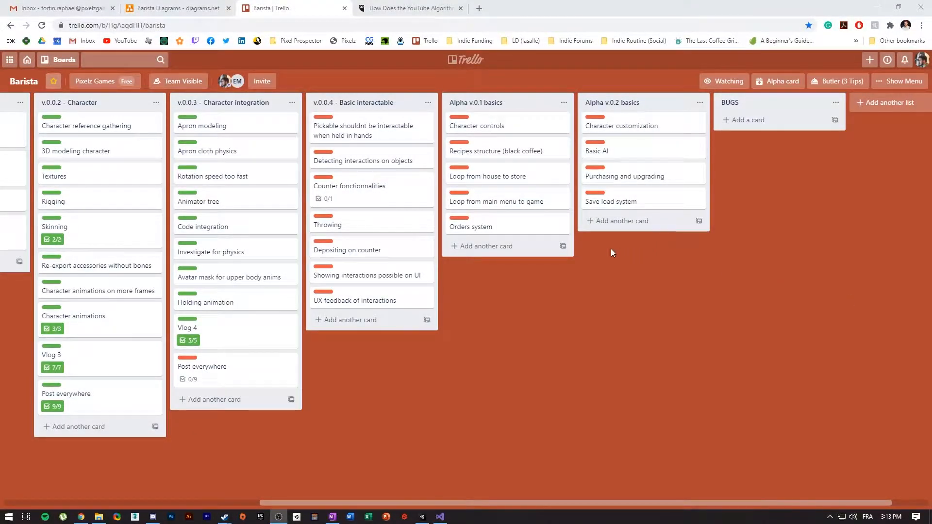
mouse_move(367, 137)
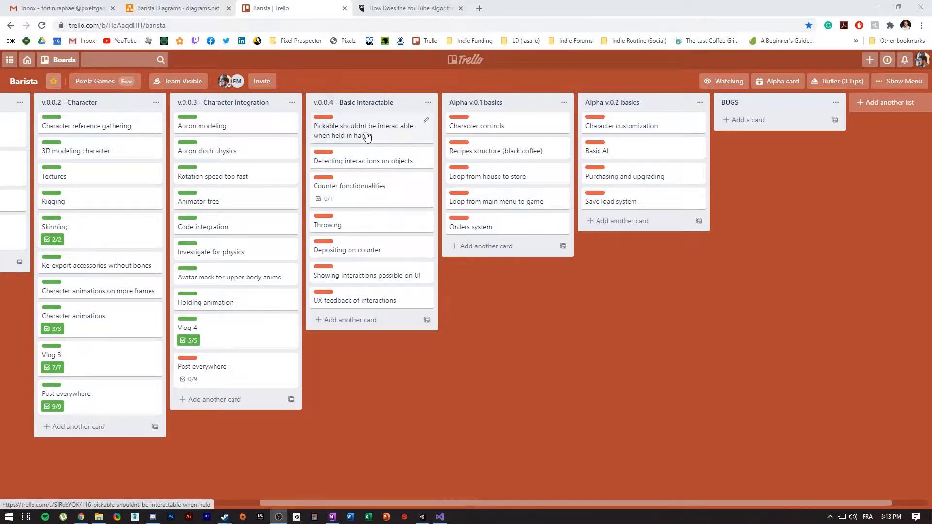
Step: Show the 'Pickable shouldnt be interactable when held in hands' card in v.0.0.4 Basic interactable
click(362, 131)
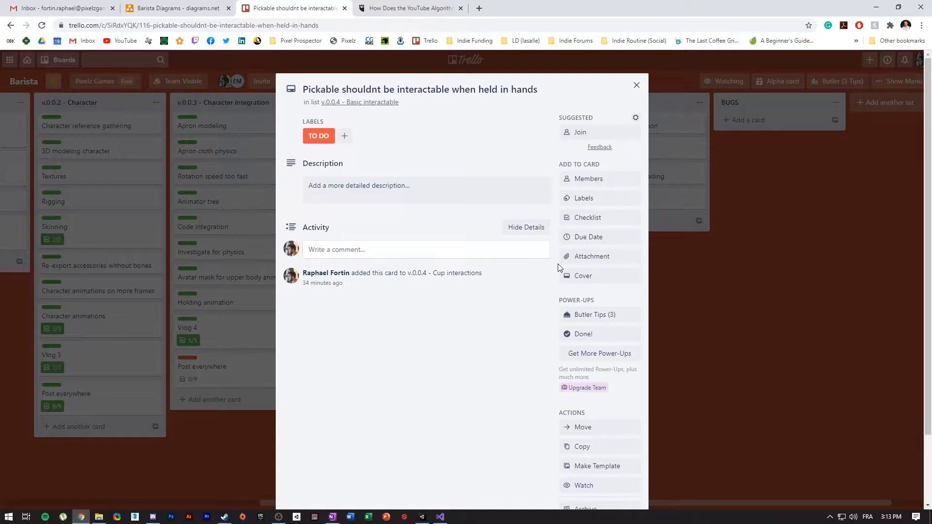
mouse_move(535, 278)
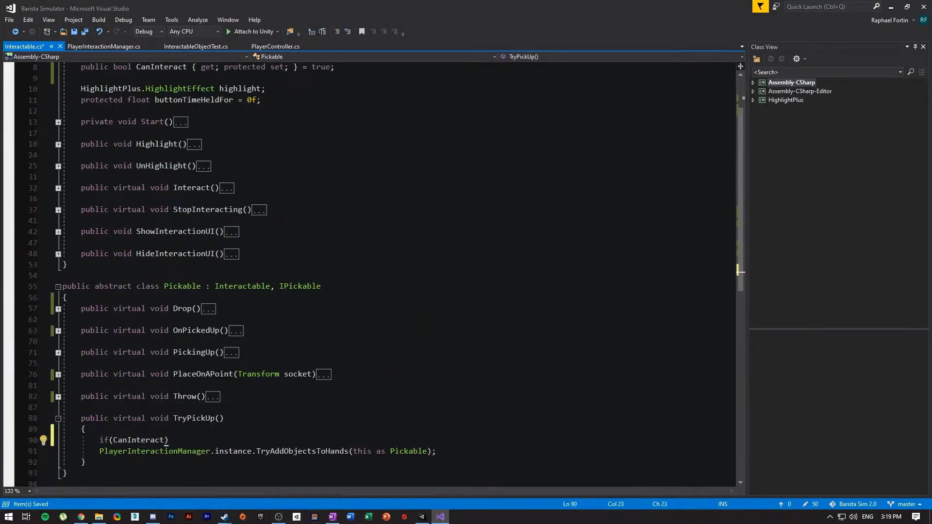
Step: Switch to PlayerInteractionManager.cs to gate highlighting on the CanInteract flag
click(803, 58)
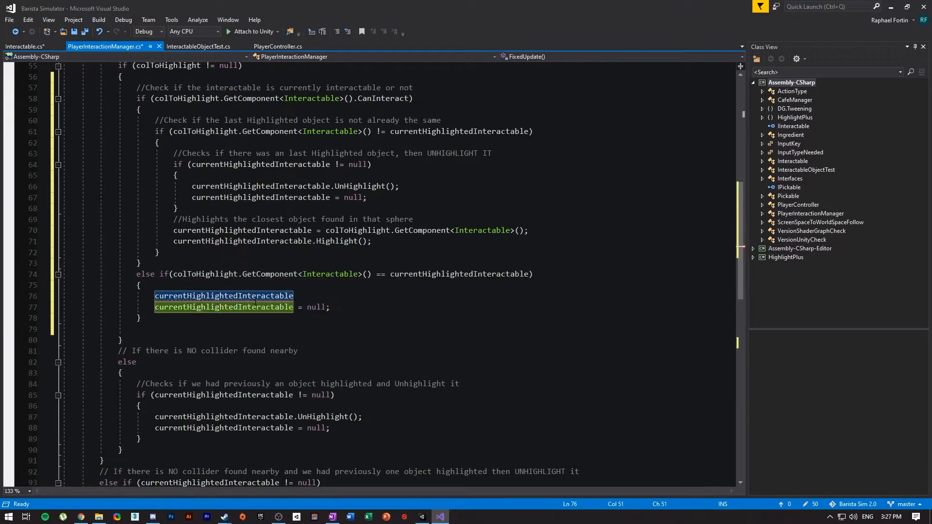
Step: Run the game to test picking up a cup, then stop the play test
click(438, 26)
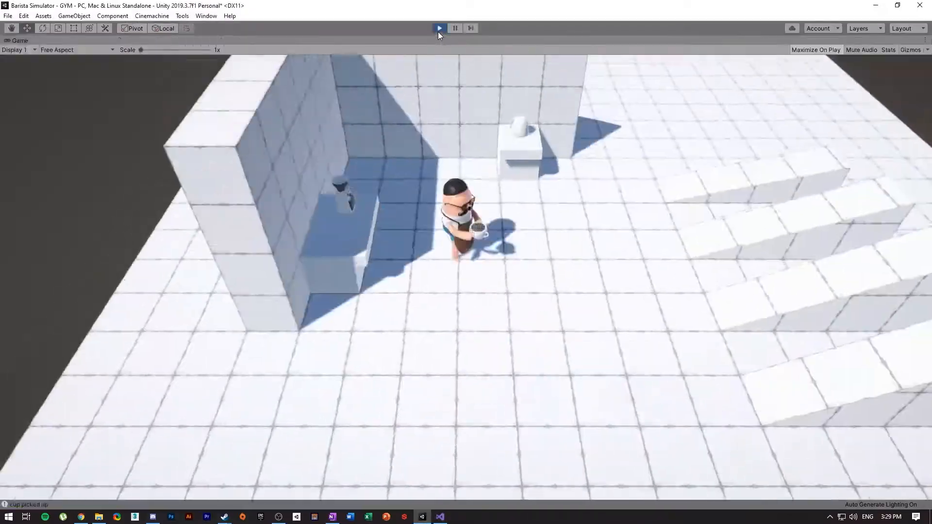
click(439, 27)
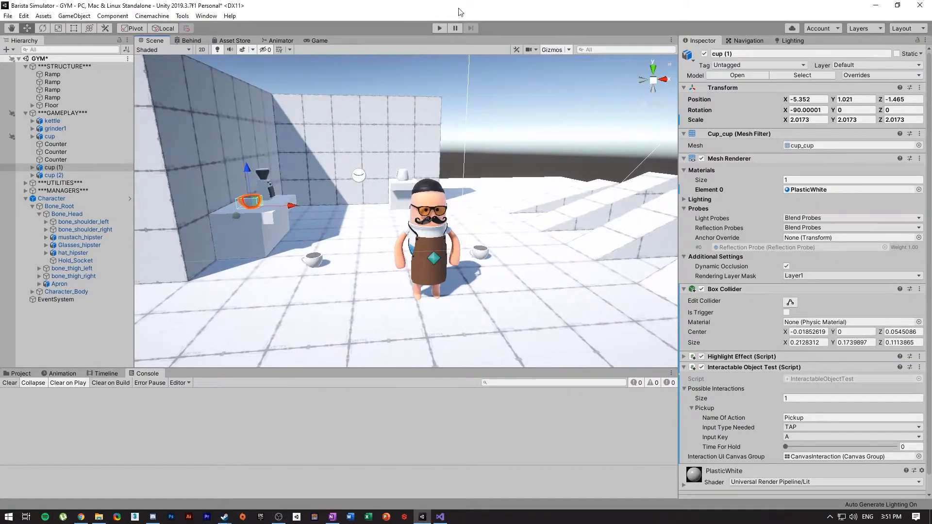
click(439, 27)
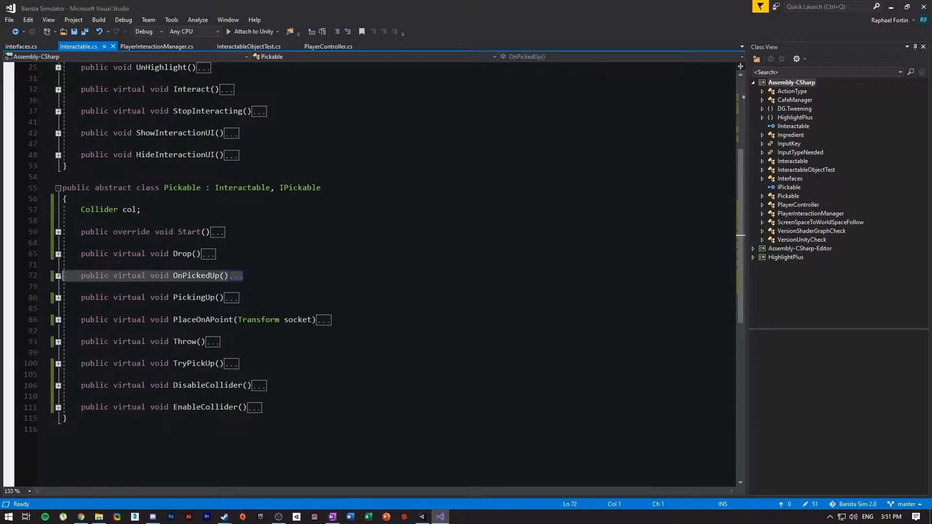
Step: Expand OnPickedUp in Interactable.cs and select its PlayerInteractionManager reference
click(57, 275)
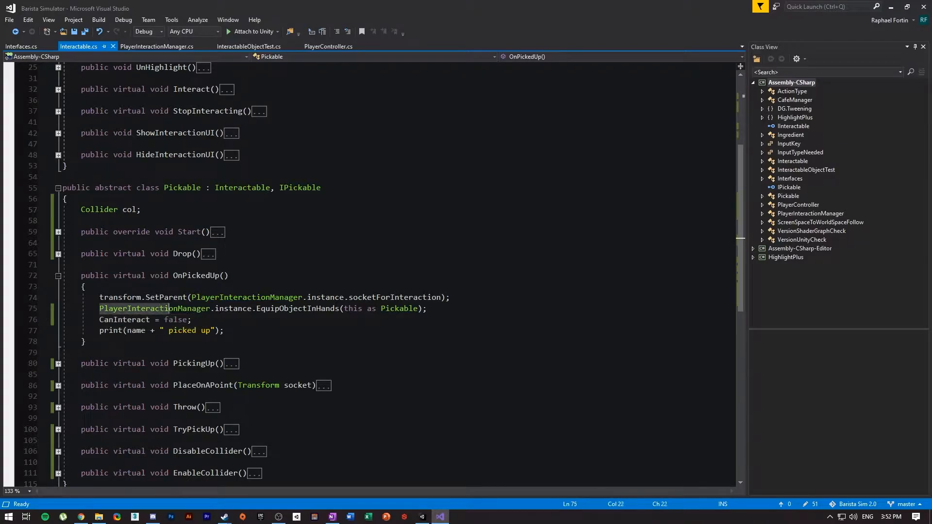
double_click(154, 308)
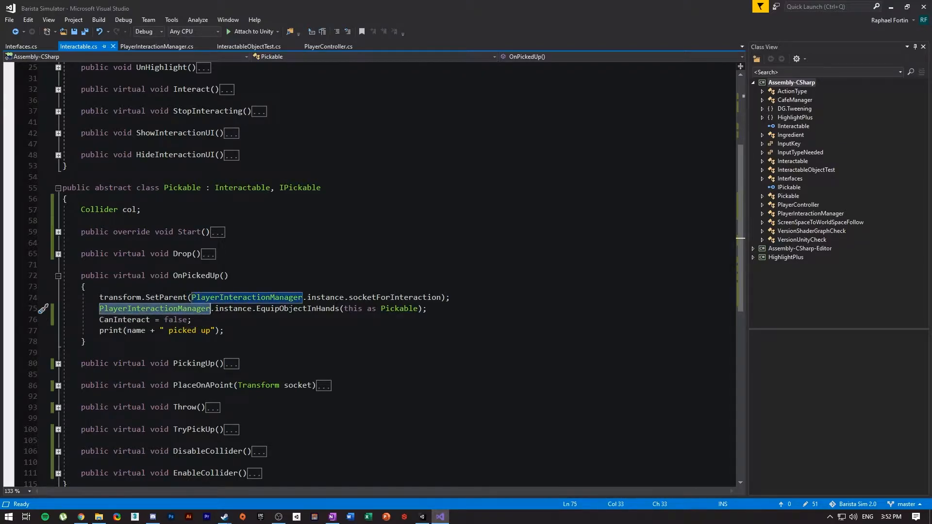
double_click(298, 309)
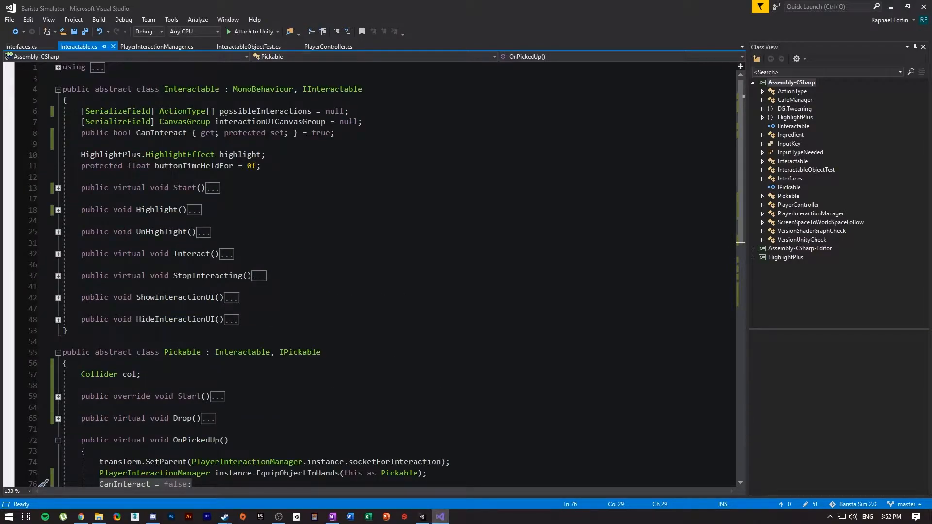
Step: Check the CanInteract declaration and add CanInteract = false after the EquipObjectInHands call
click(161, 133)
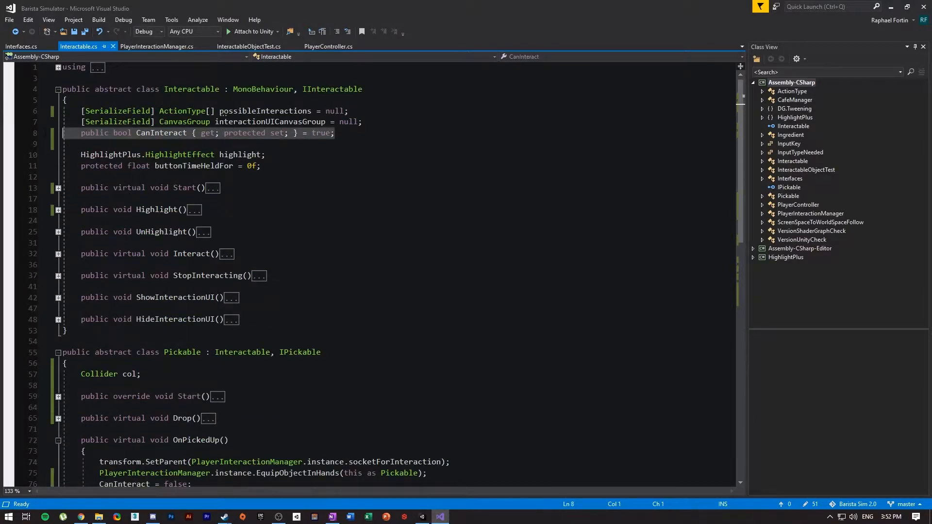
mouse_move(43, 133)
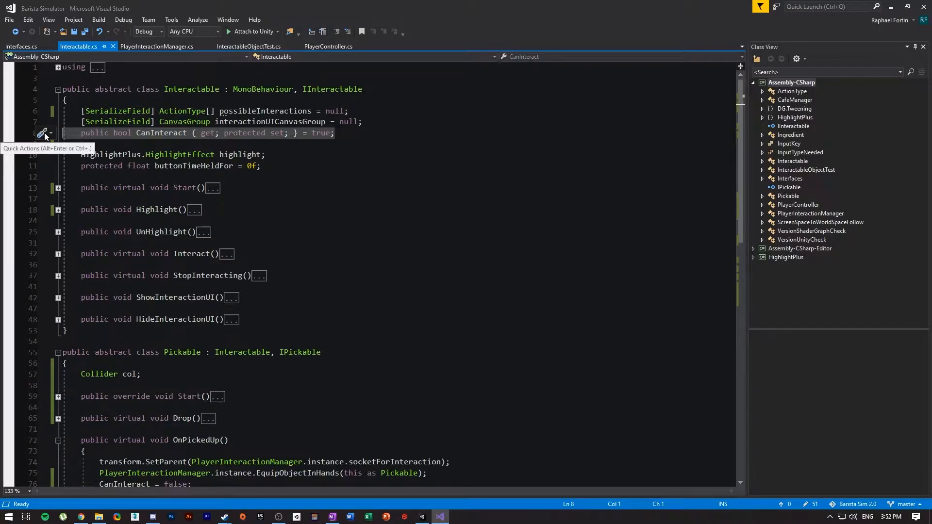
scroll(down, 3)
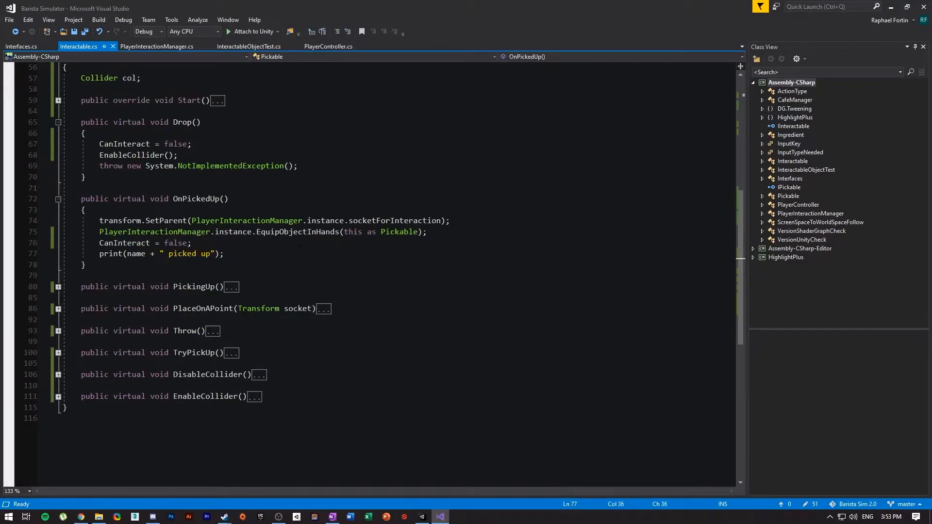
double_click(298, 232)
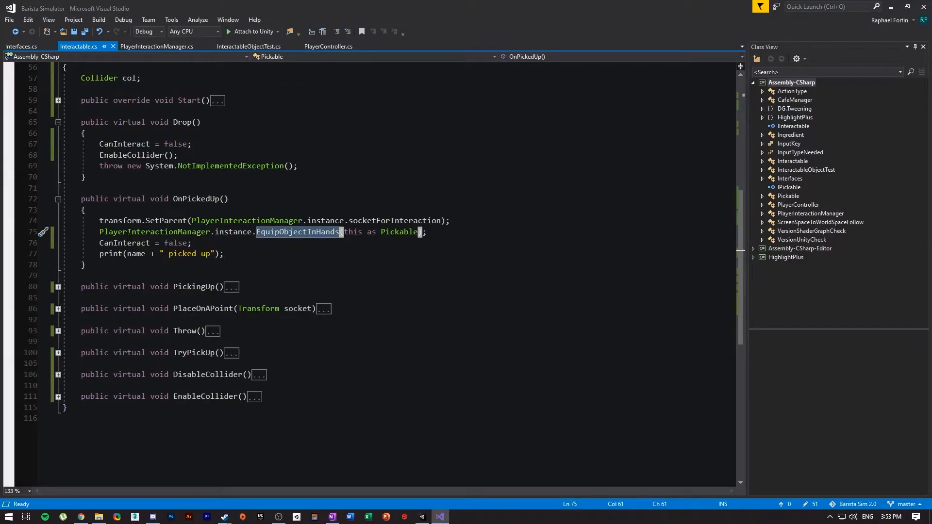
mouse_move(317, 232)
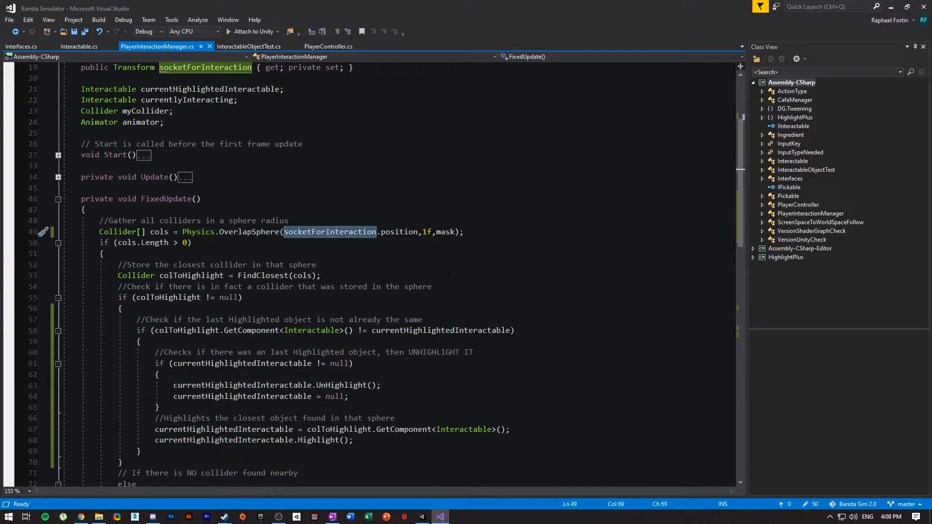
mouse_move(341, 238)
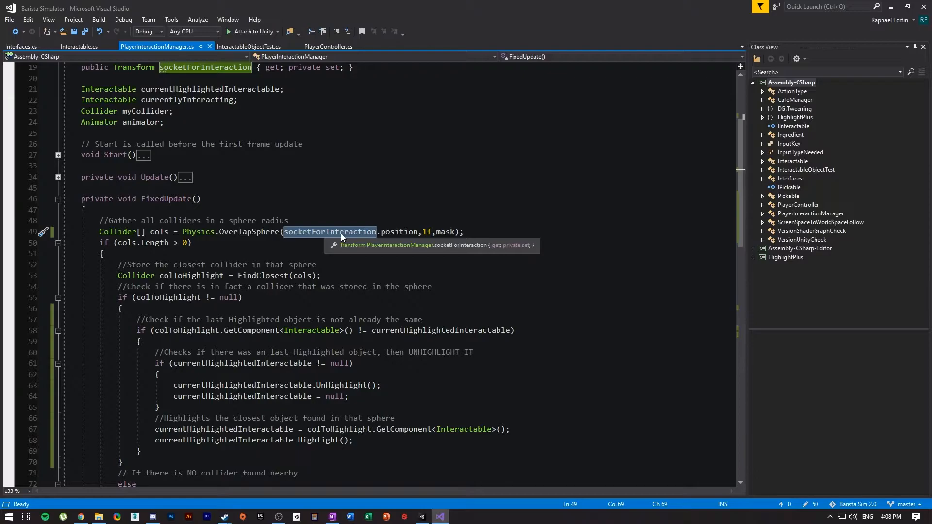
mouse_move(358, 232)
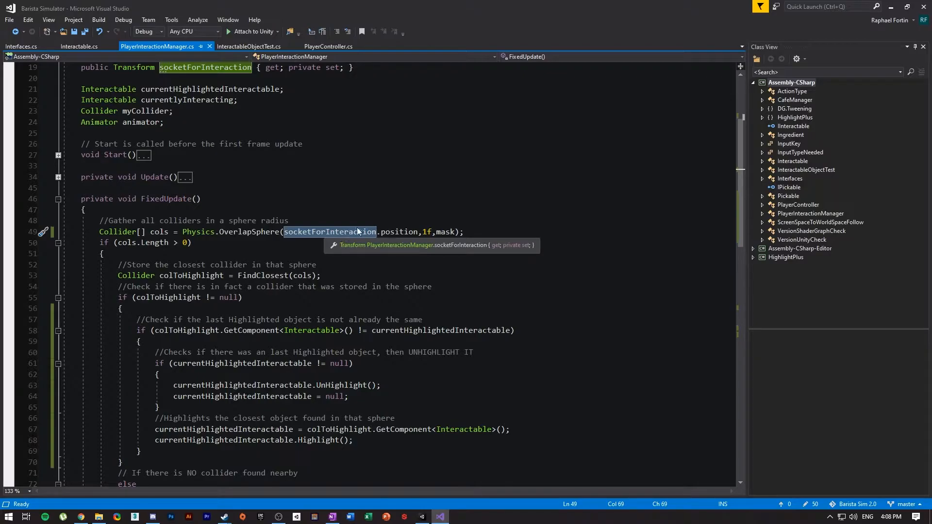
mouse_move(395, 231)
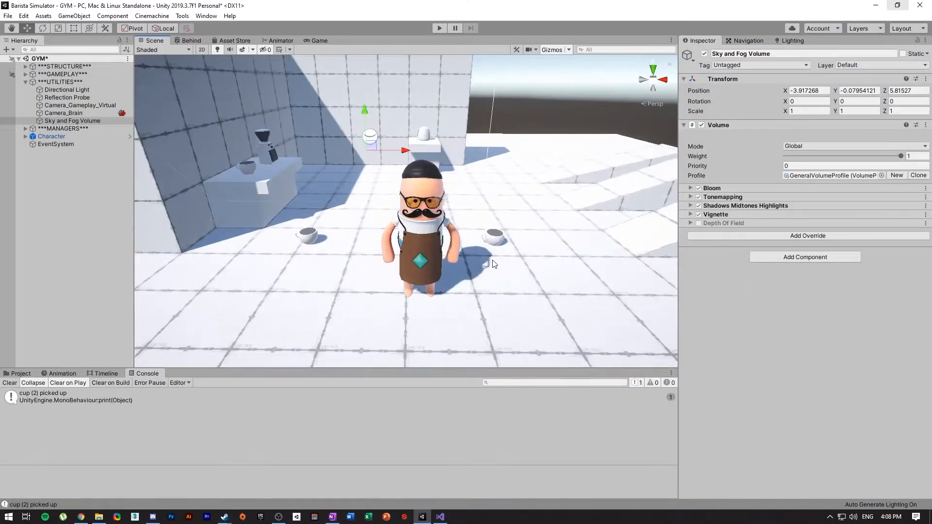
Step: Select the Character to inspect its Player Interaction Manager and Player Controller scripts
click(51, 137)
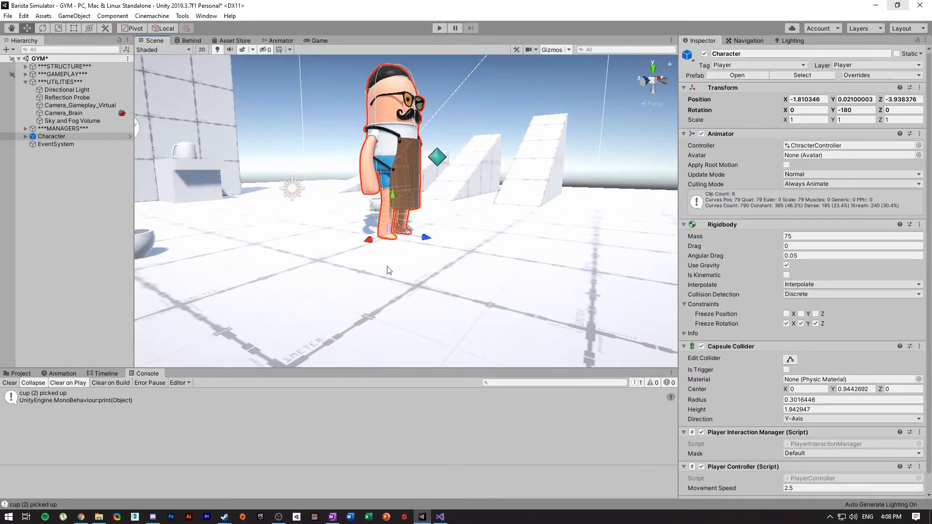
mouse_move(459, 217)
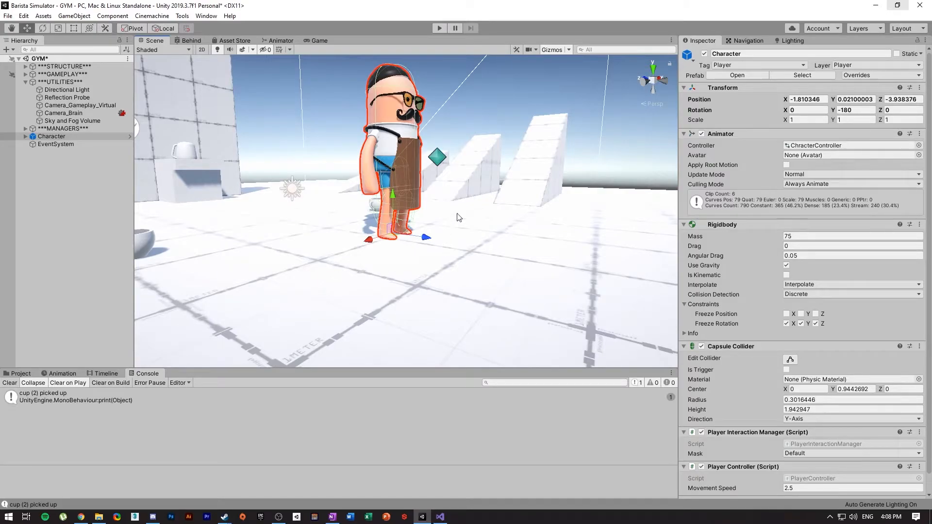
mouse_move(390, 191)
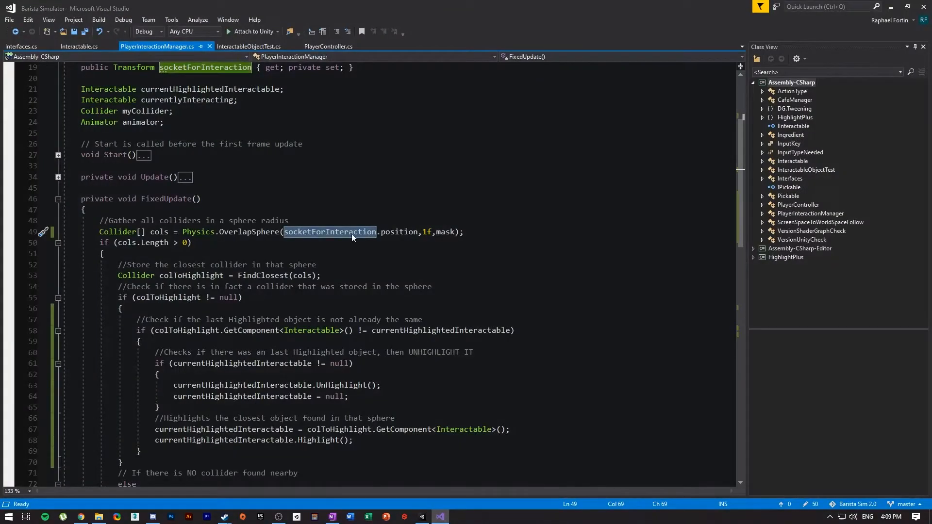
scroll(down, 3)
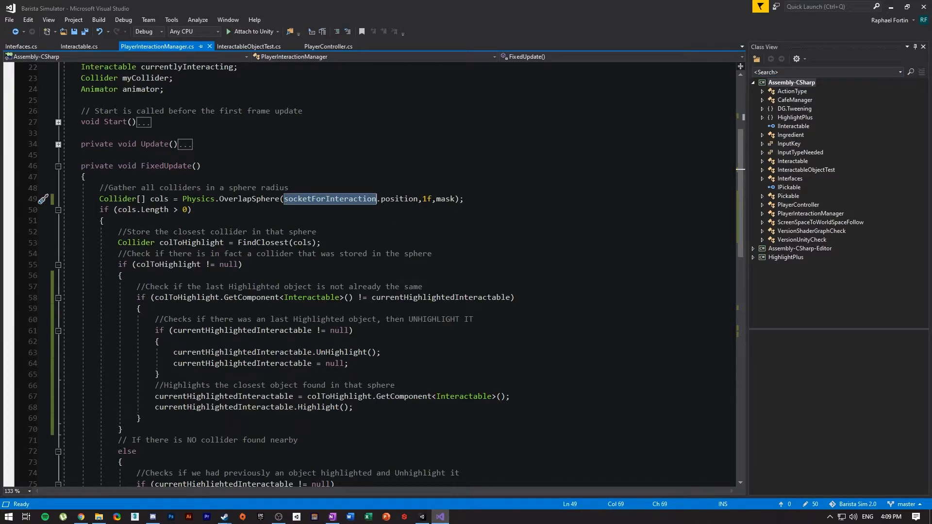
mouse_move(895, 6)
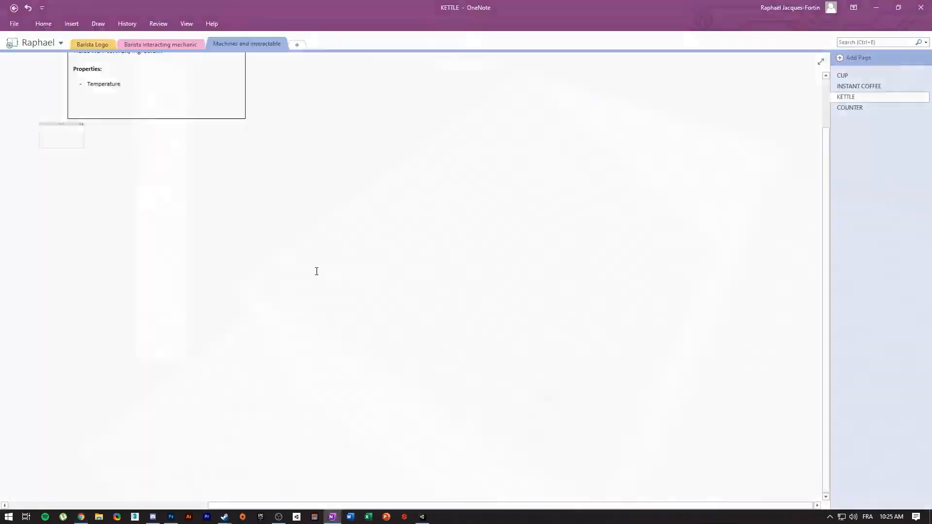
Step: Select the apartment walls and bring up the scene Lighting settings to bake the grey-box room
click(422, 516)
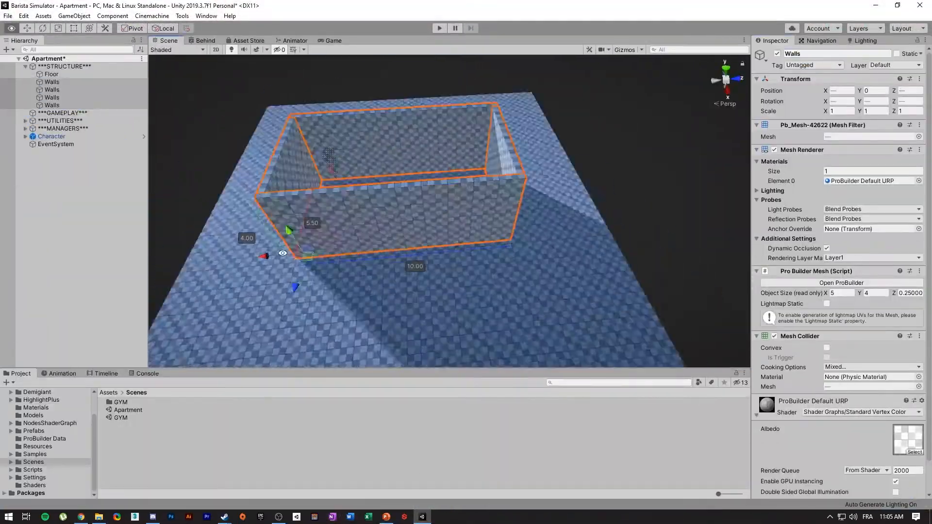
click(440, 28)
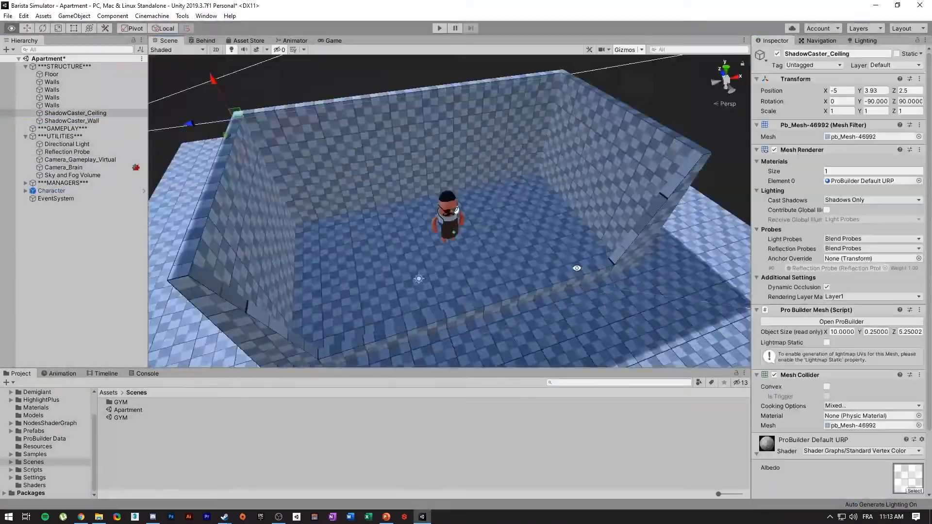
click(866, 40)
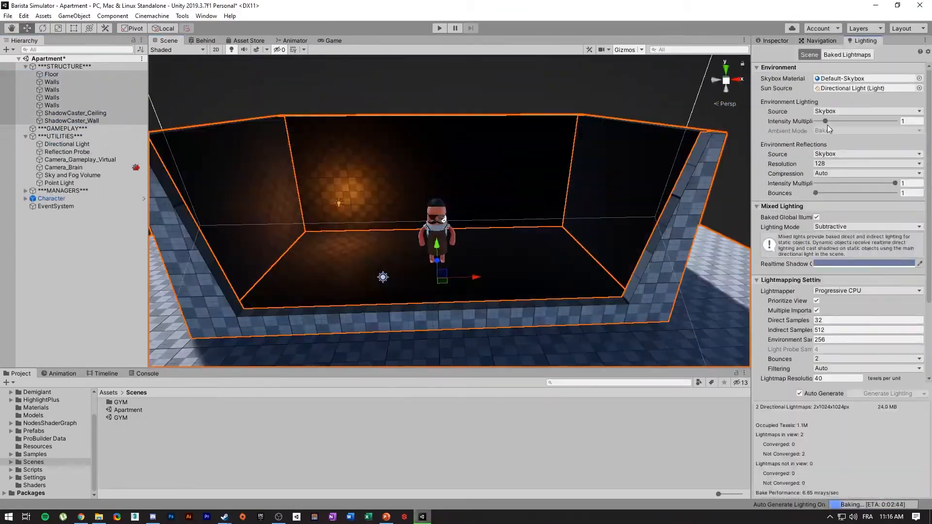
click(59, 128)
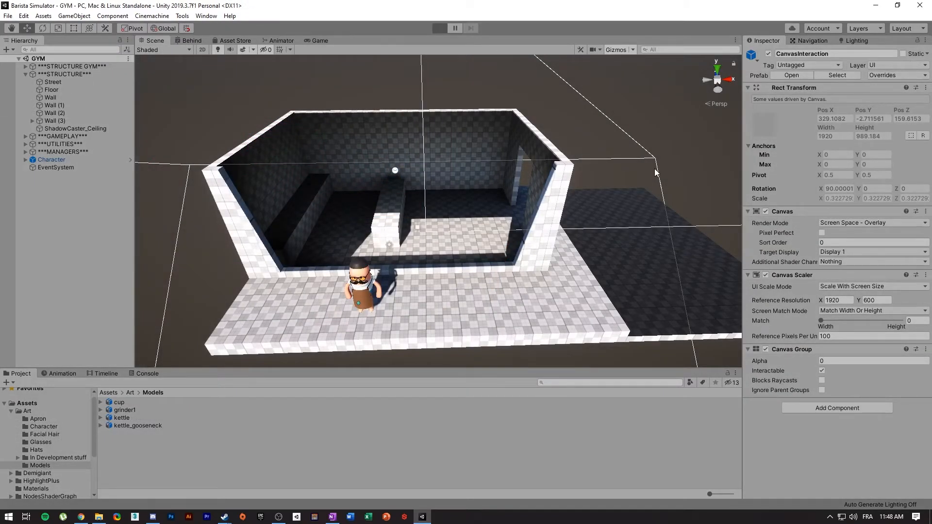
click(451, 28)
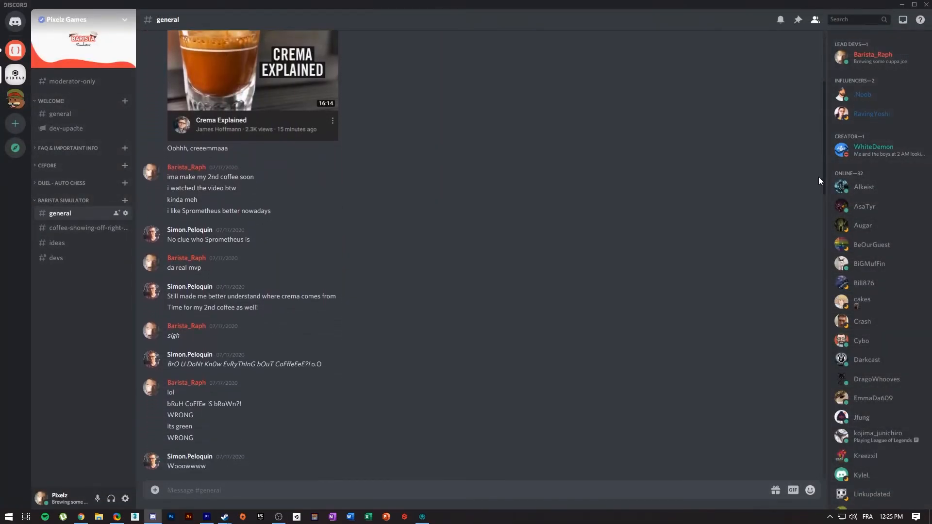
Step: Scroll down through the Barista Simulator server's general channel in Discord
scroll(down, 3)
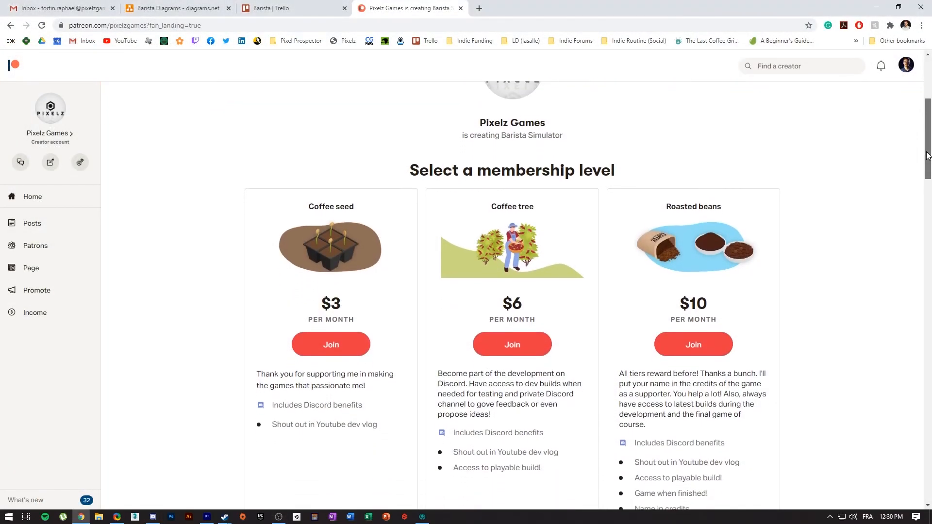
scroll(down, 3)
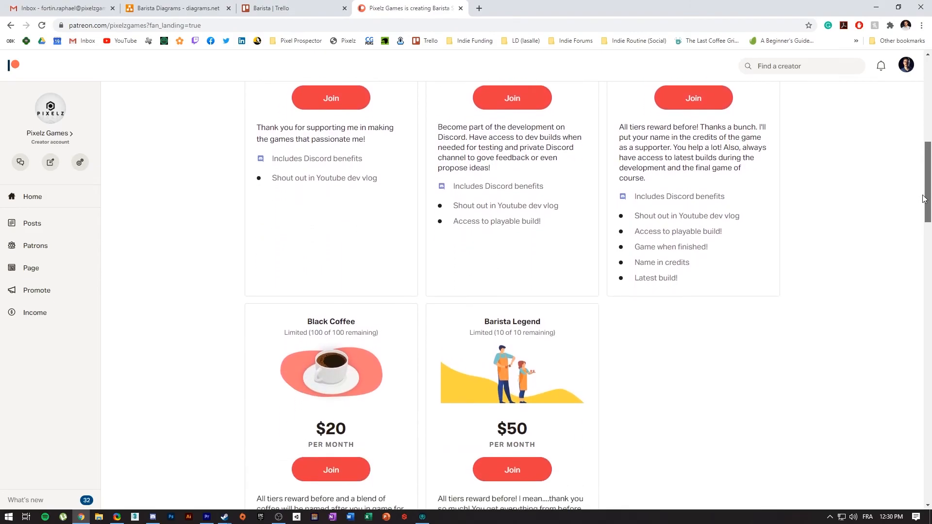
scroll(down, 3)
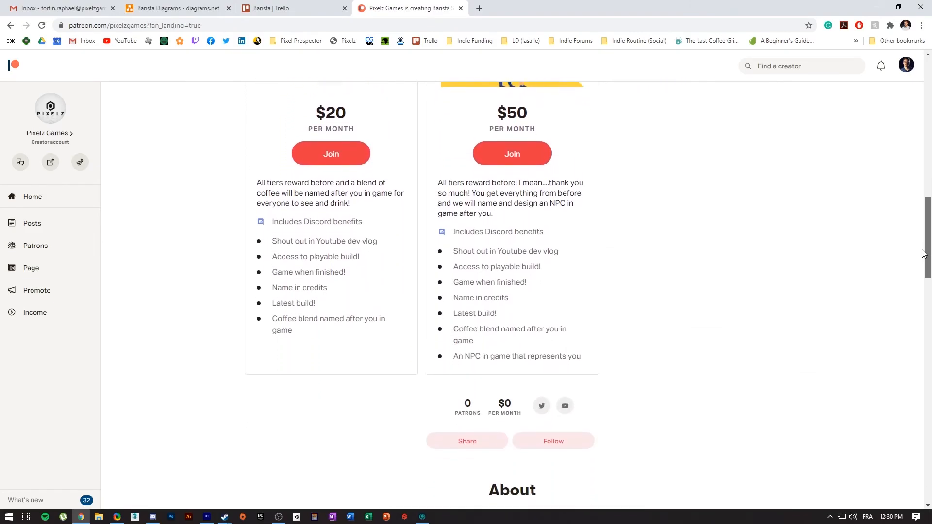